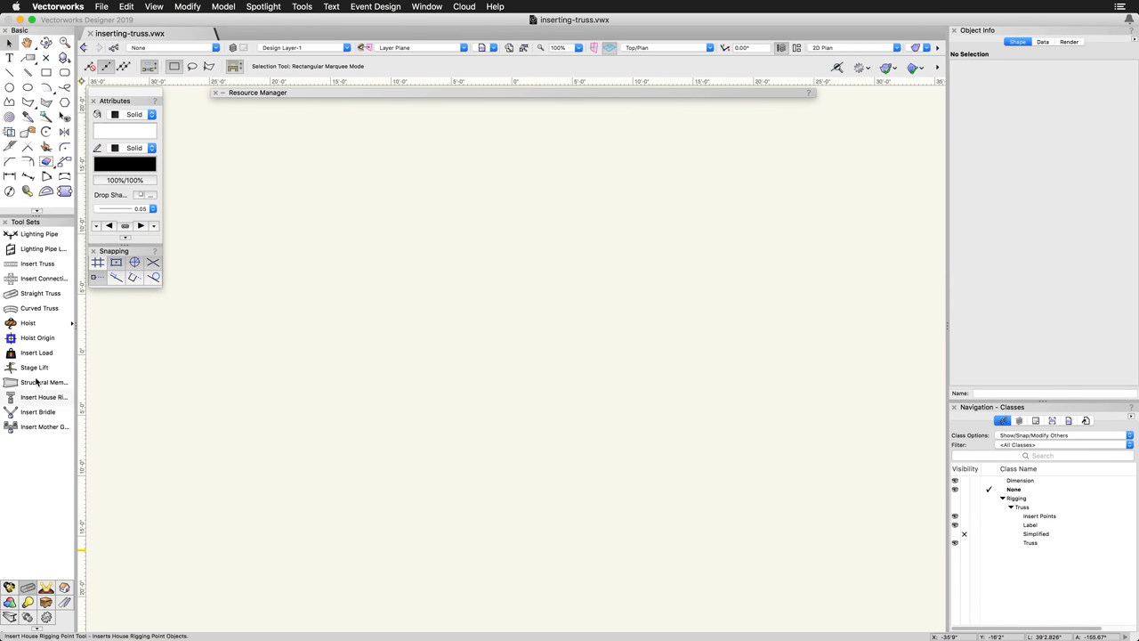
# Collapse the Rigging class tree and activate the Insert Truss tool.
pyautogui.click(37, 263)
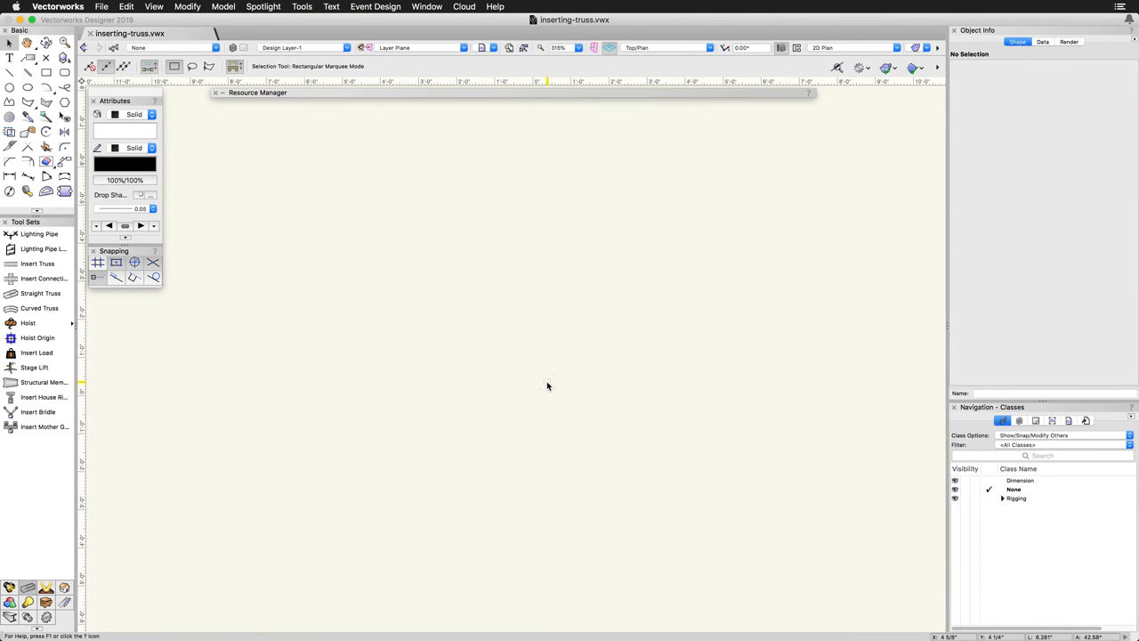
pyautogui.click(37, 263)
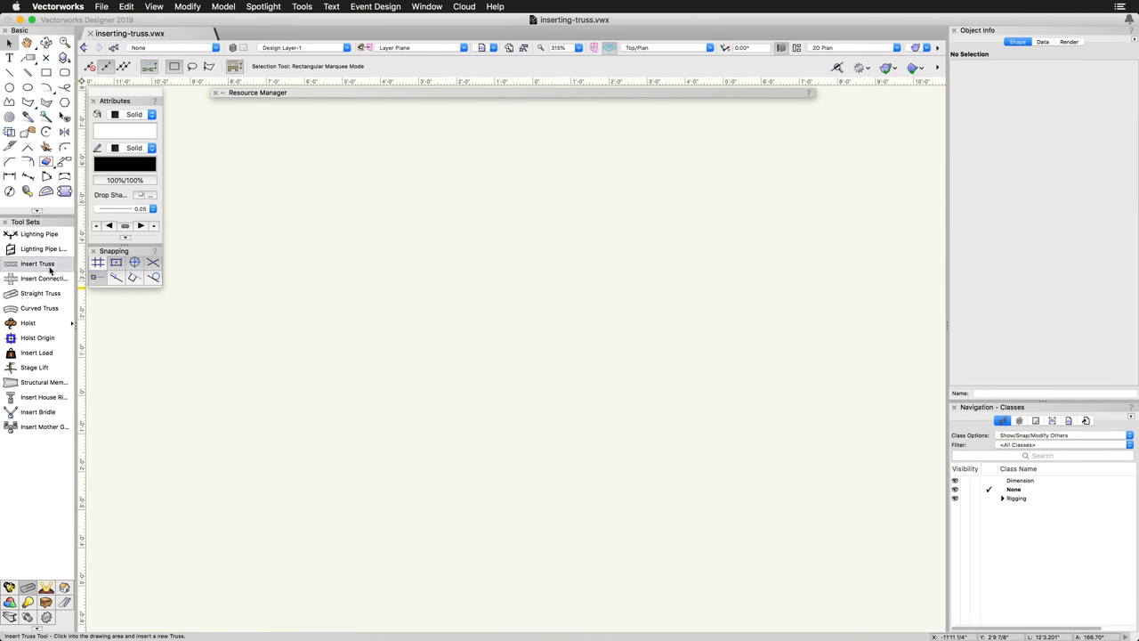
pyautogui.click(38, 264)
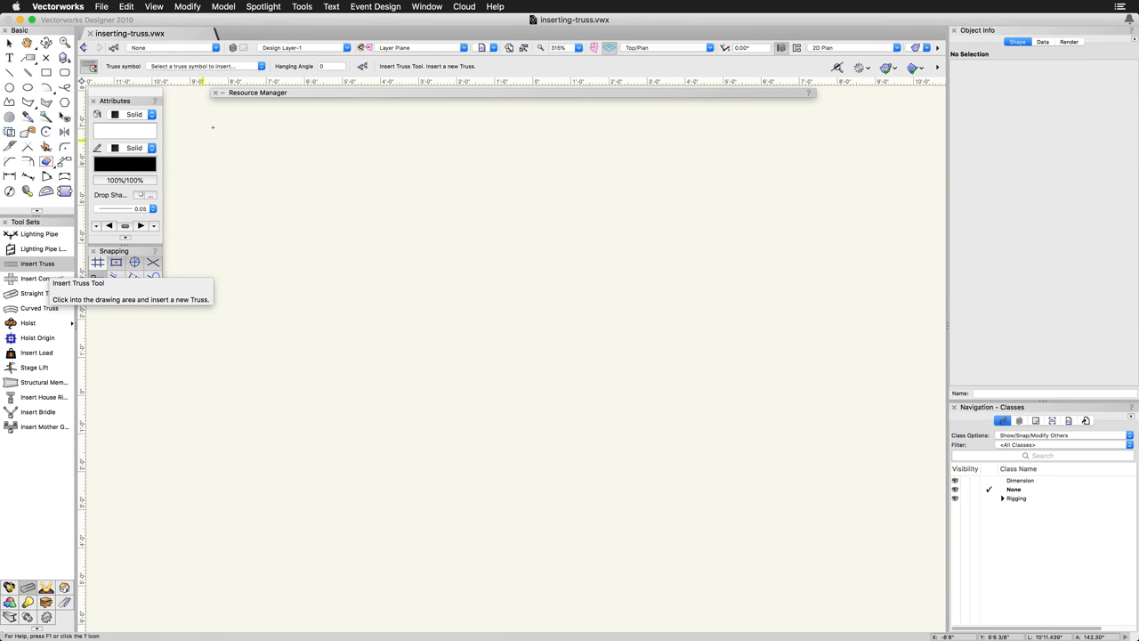
pyautogui.moveTo(260, 66)
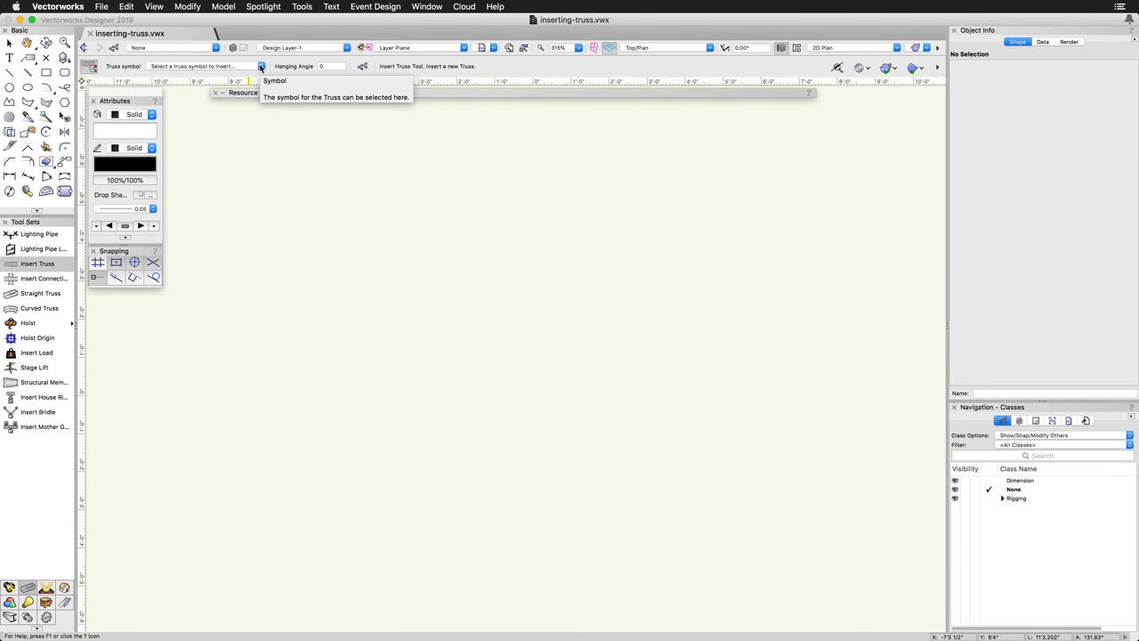
# Browse Vectorworks Libraries > Eurotruss through FD33 and FD34 folders to the FD34 horizontal symbols.
pyautogui.click(260, 67)
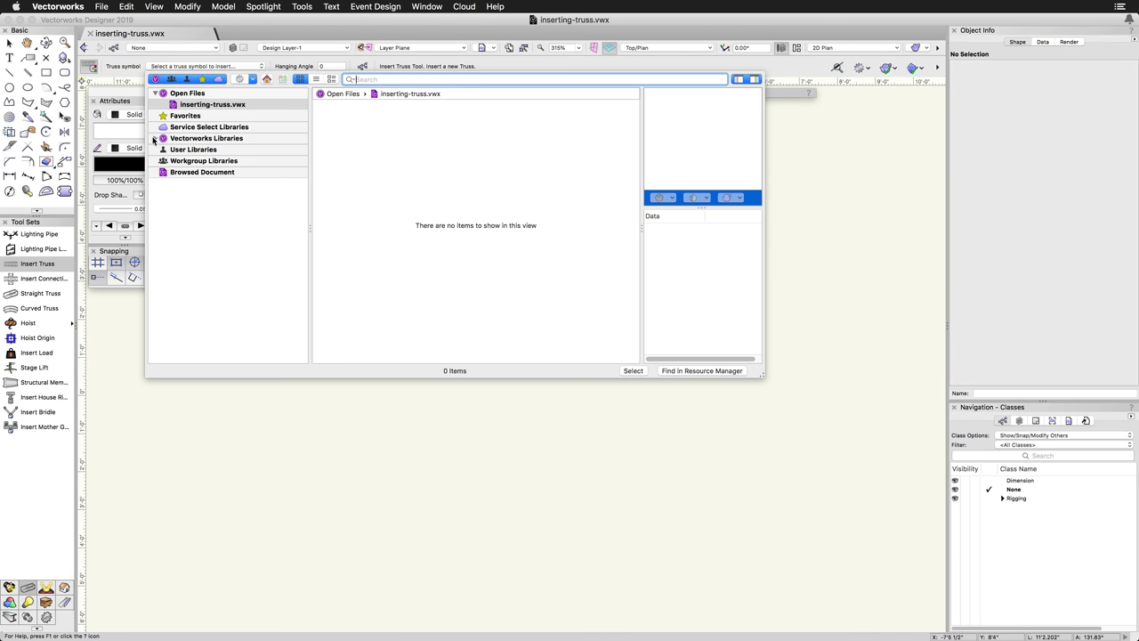
pyautogui.click(157, 139)
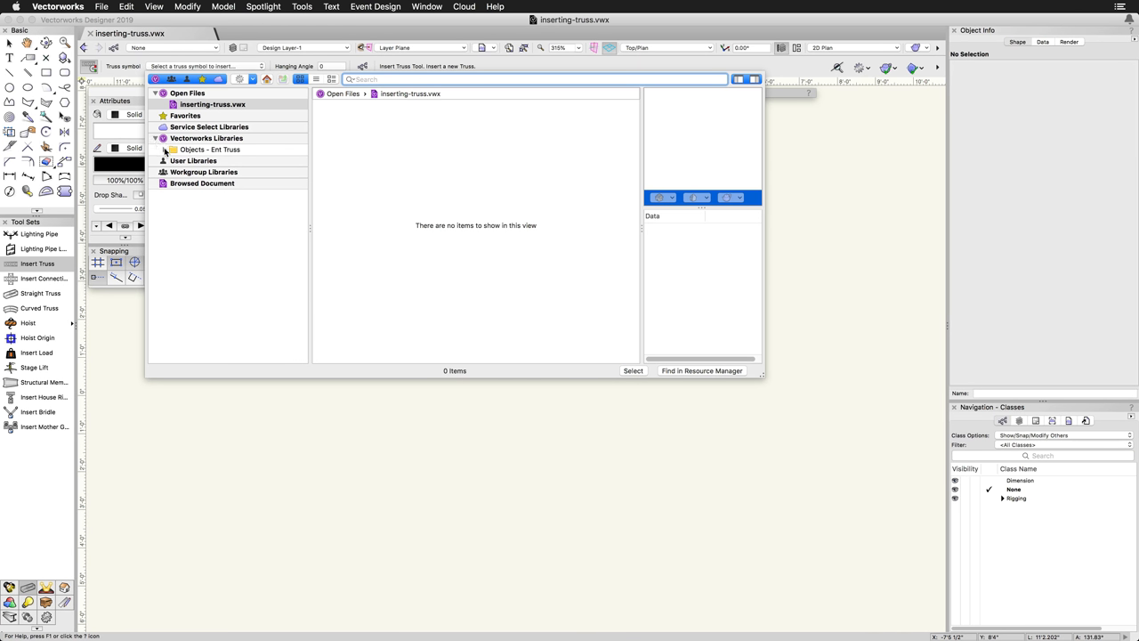
pyautogui.click(174, 149)
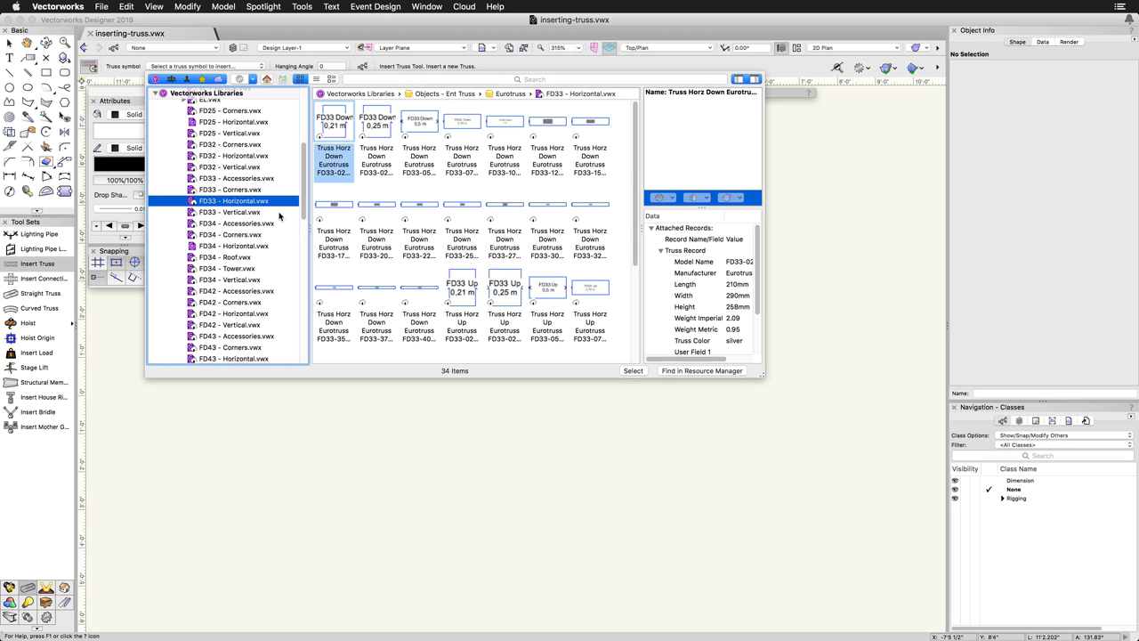
pyautogui.click(235, 225)
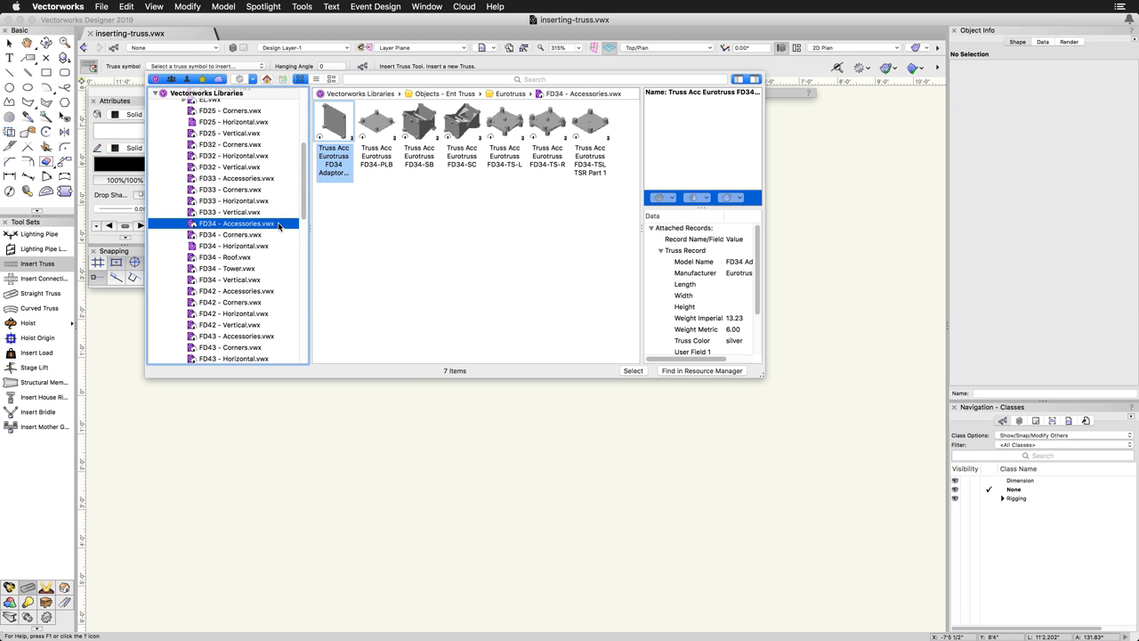
pyautogui.click(229, 235)
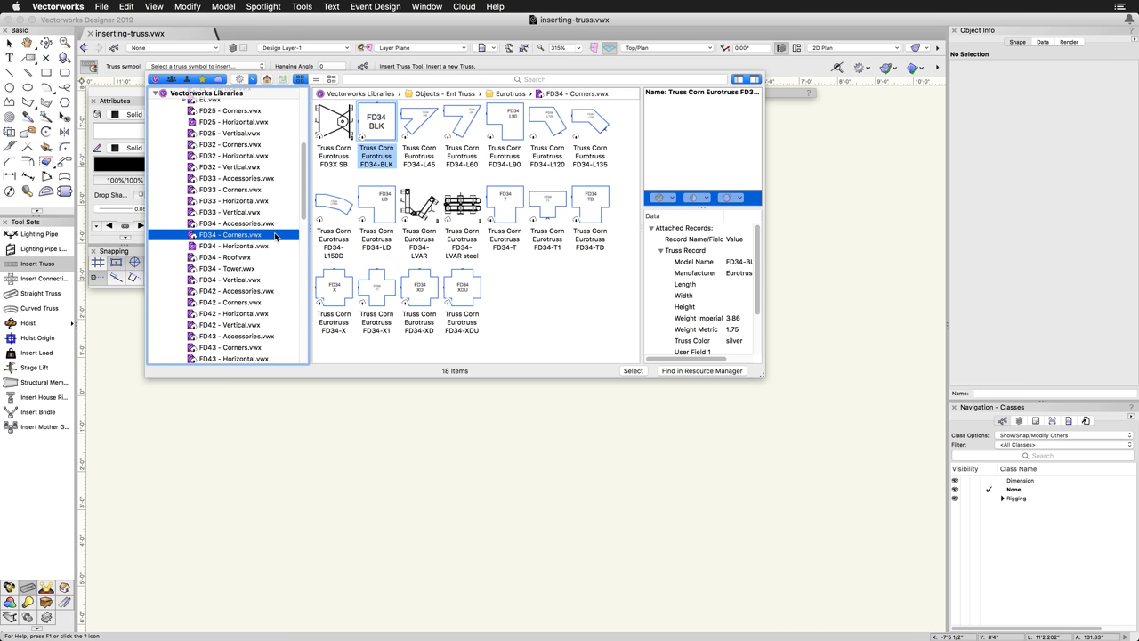
pyautogui.click(233, 245)
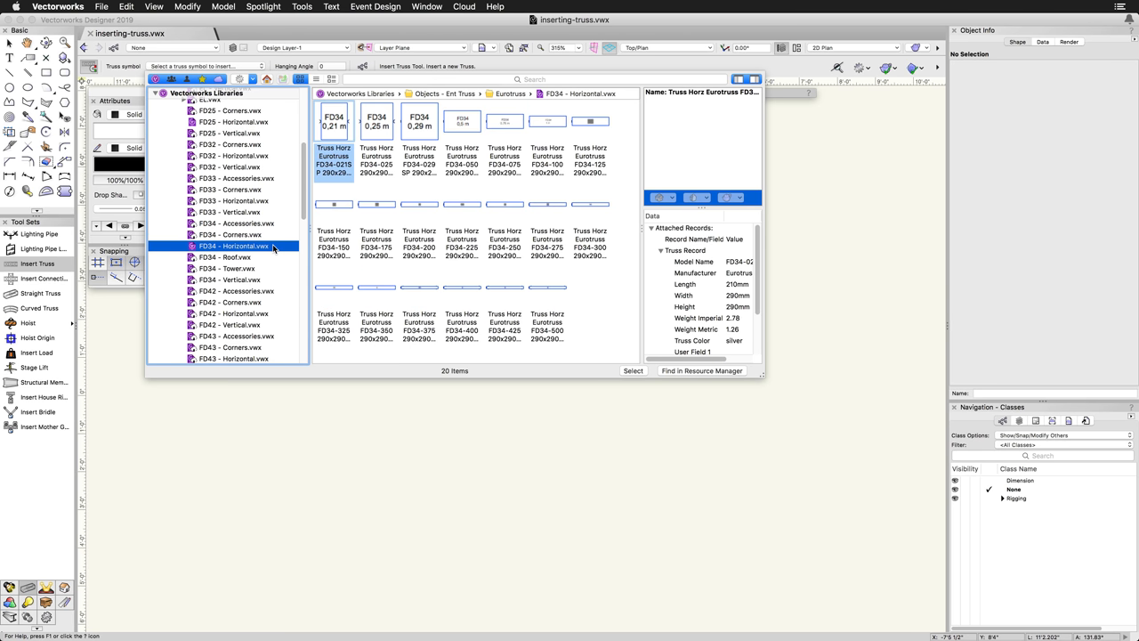
pyautogui.moveTo(334, 223)
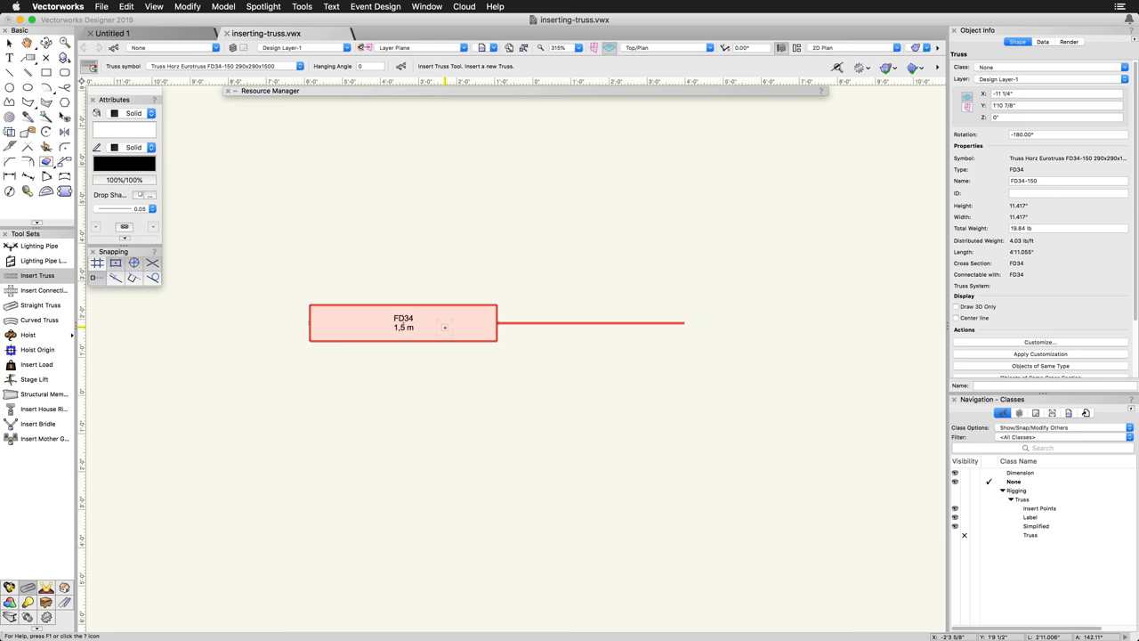
# Place the next FD34 1.5 m truss section end to end with the previous one.
pyautogui.click(591, 324)
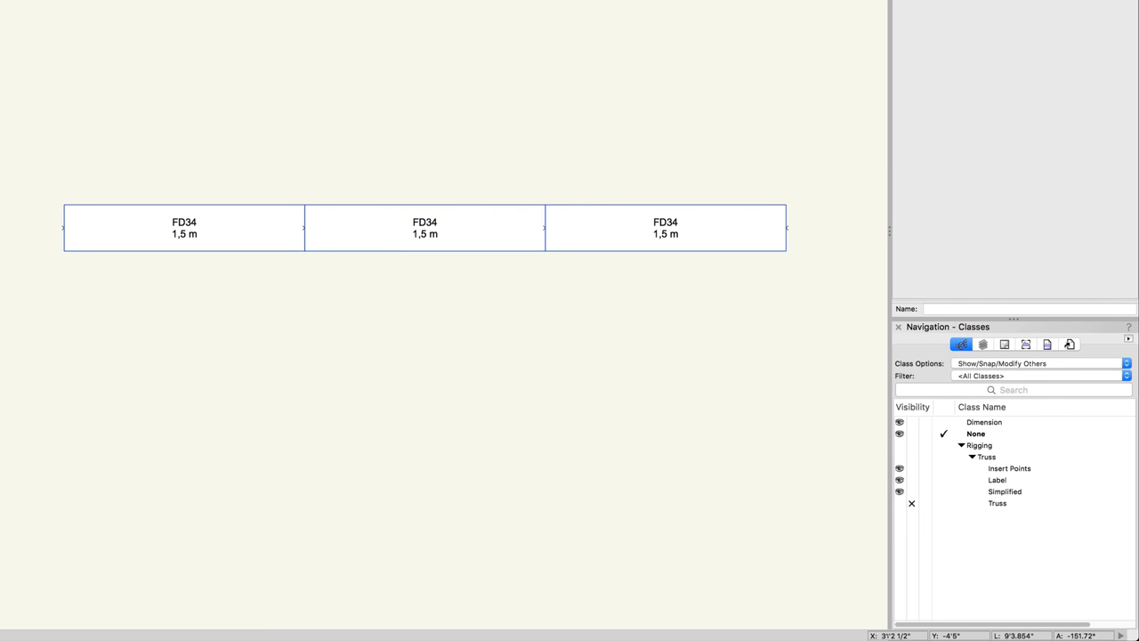
pyautogui.click(979, 445)
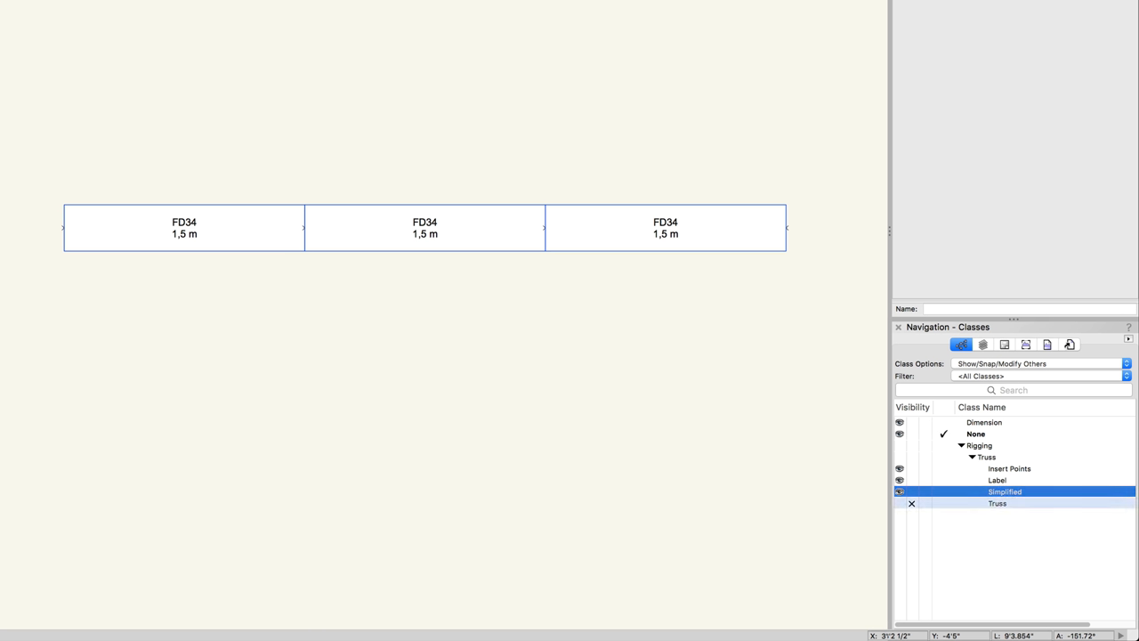
pyautogui.click(997, 502)
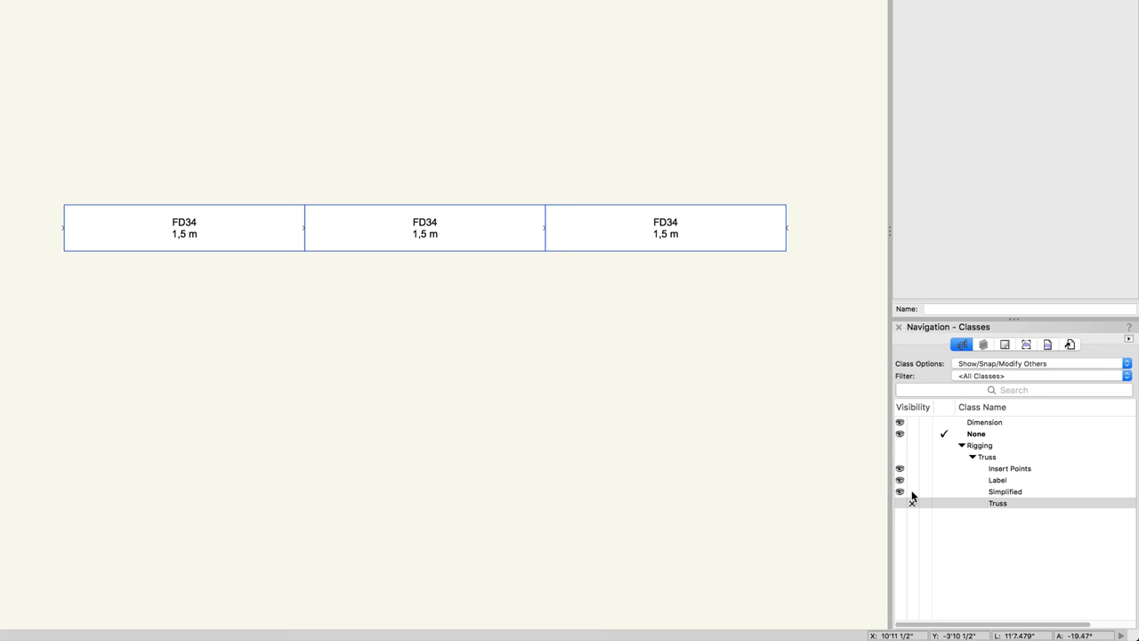
pyautogui.click(900, 491)
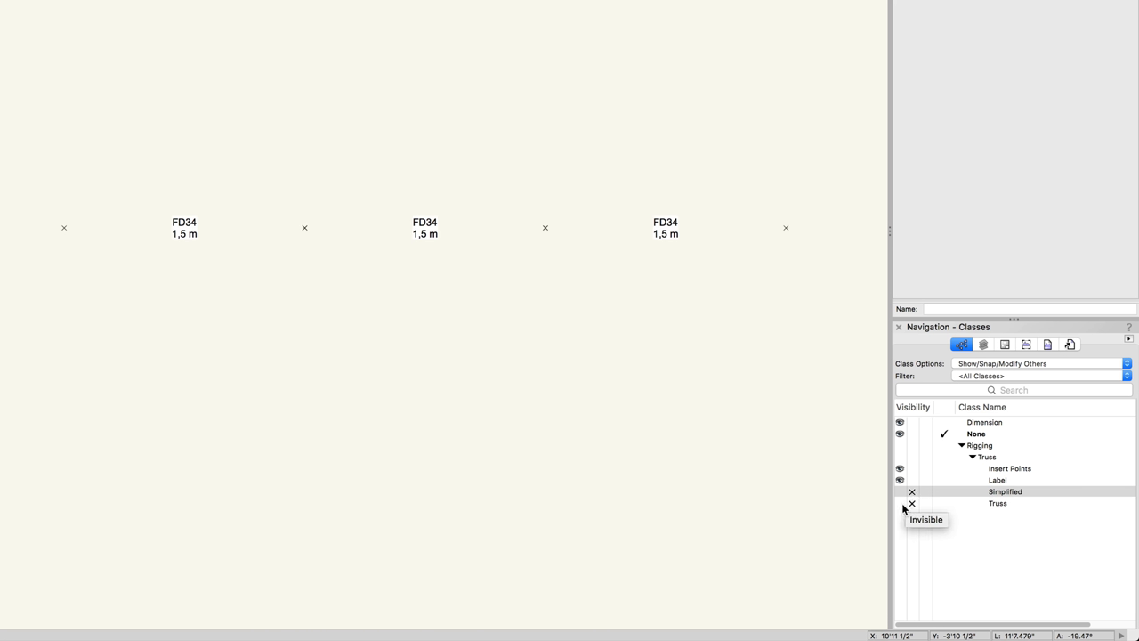
pyautogui.click(899, 505)
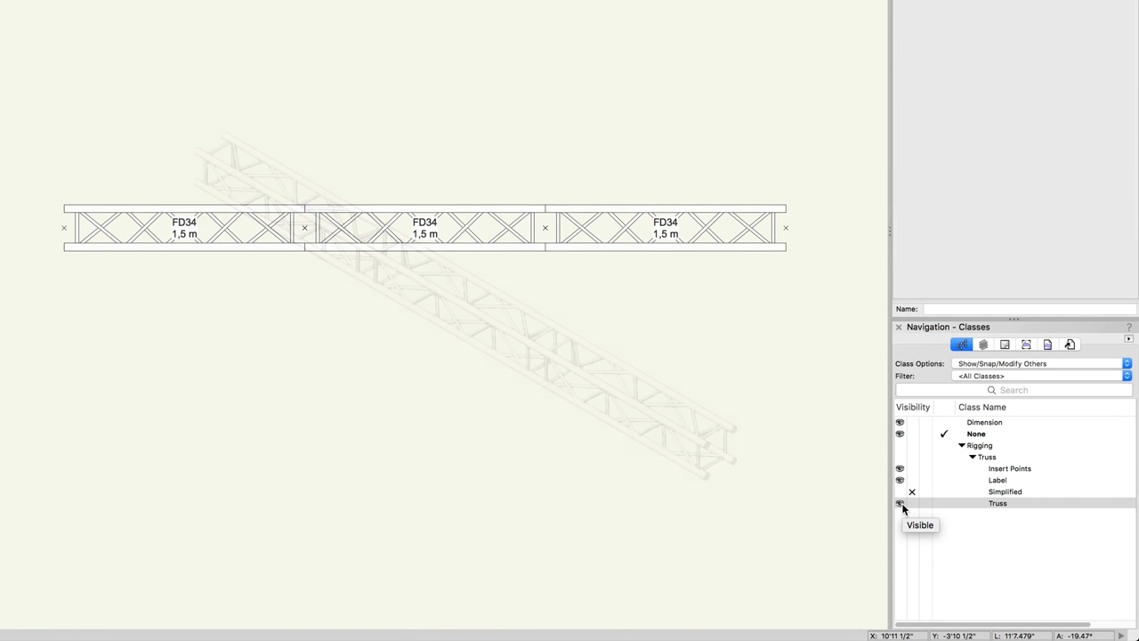
pyautogui.click(899, 501)
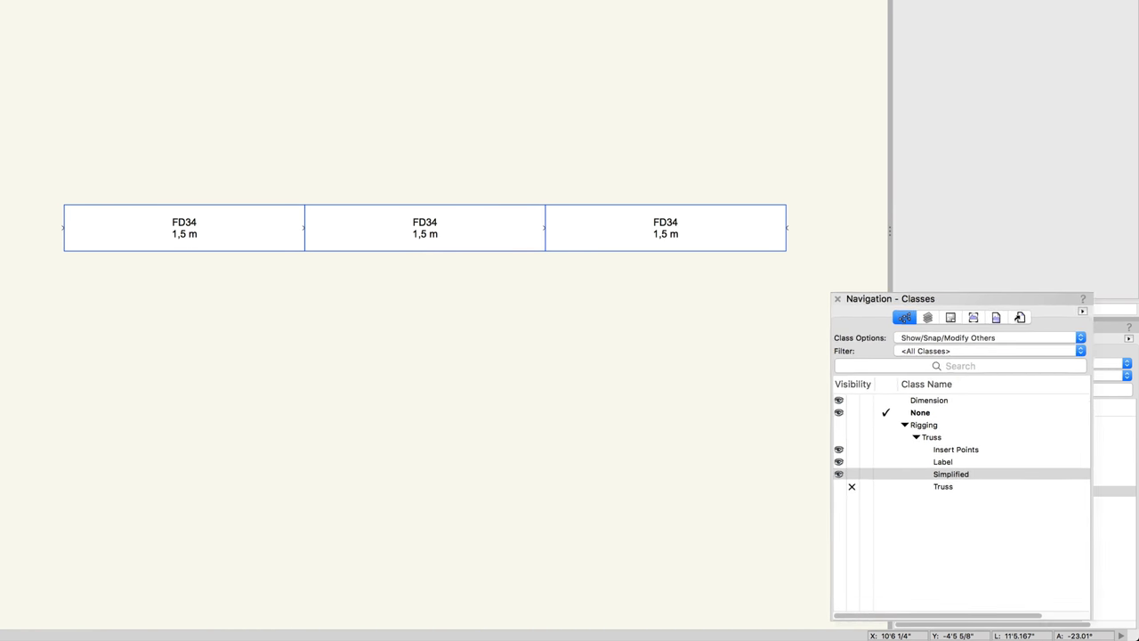
# Re-dock the Navigation palette and return to the Insert Truss tool.
pyautogui.moveTo(890, 299); pyautogui.dragTo(570, 92)
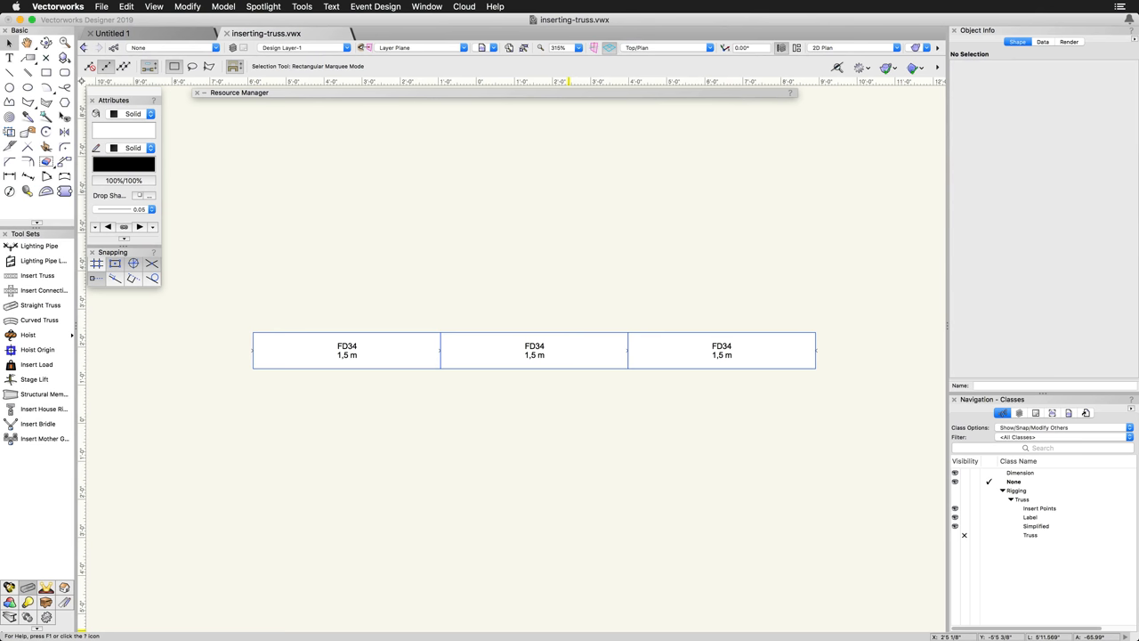
pyautogui.click(1036, 545)
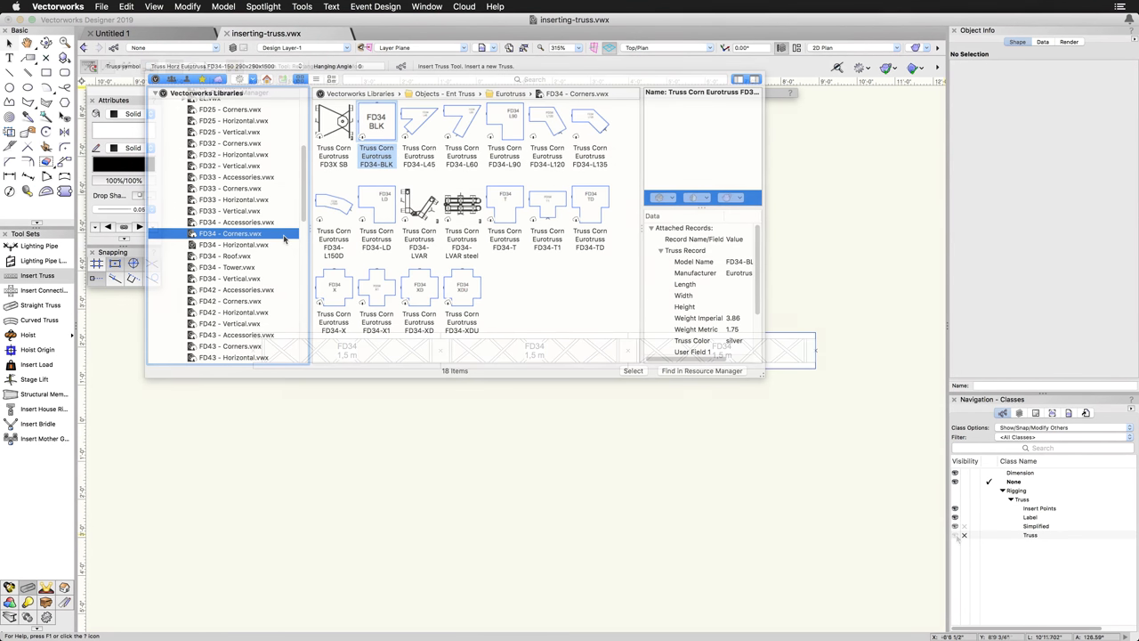
# Browse to FD33 vertical symbols, close the library and select the end truss section.
pyautogui.click(229, 210)
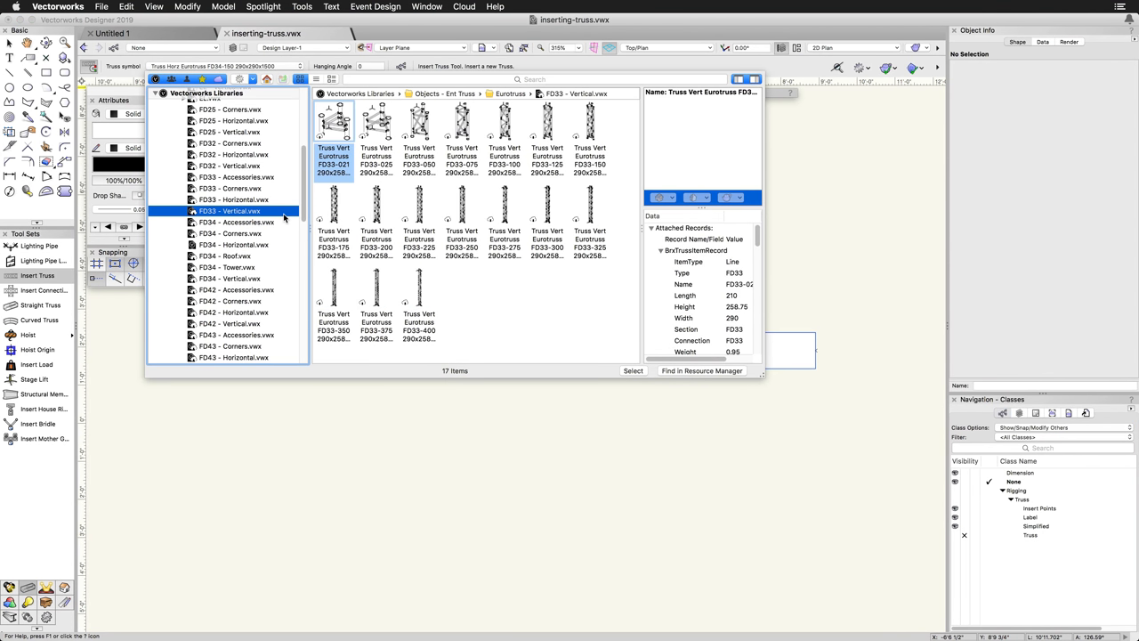
pyautogui.click(235, 220)
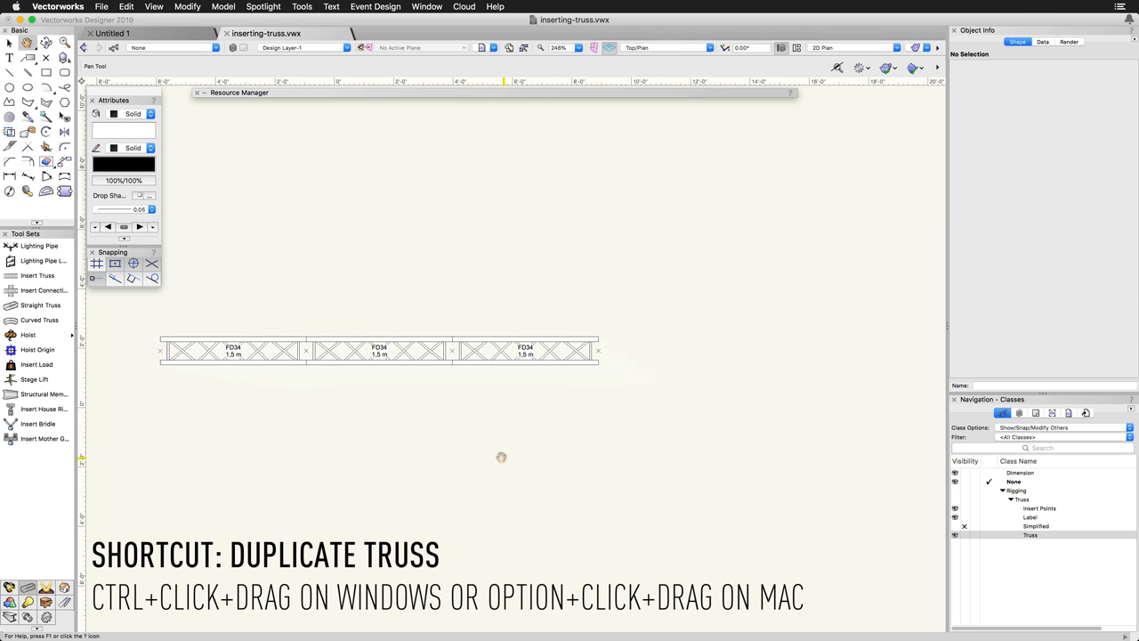
pyautogui.click(523, 352)
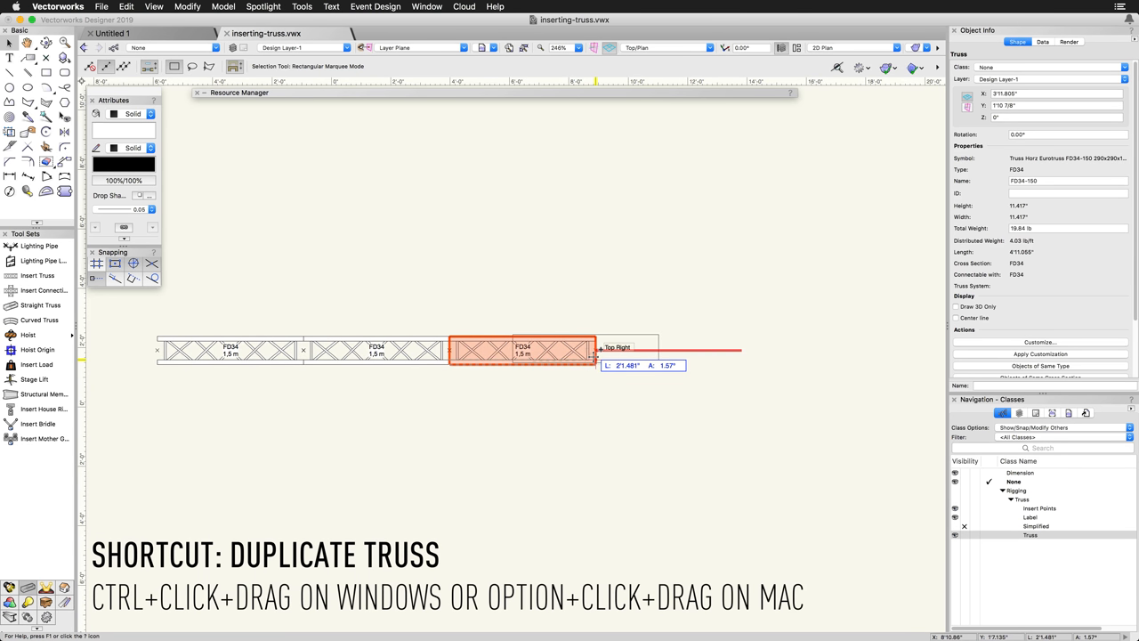
# Option-drag a duplicate of the end truss and snap it to the row's right end.
pyautogui.moveTo(523, 349); pyautogui.dragTo(667, 349)
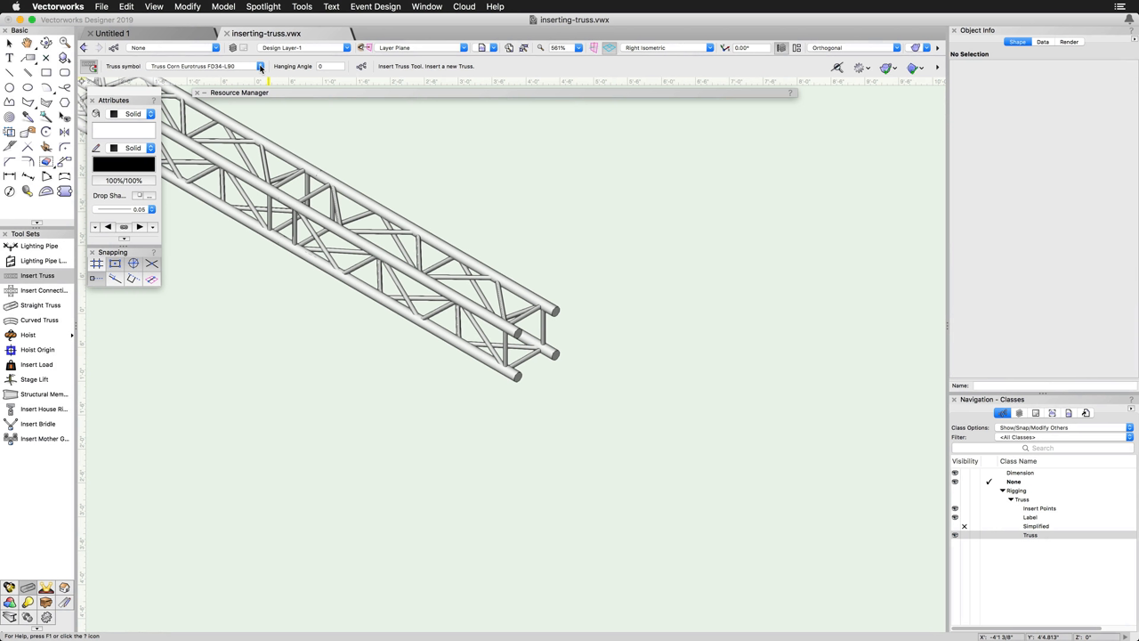
# Pick the corner truss symbol and place it at the straight run's end connection.
pyautogui.click(262, 67)
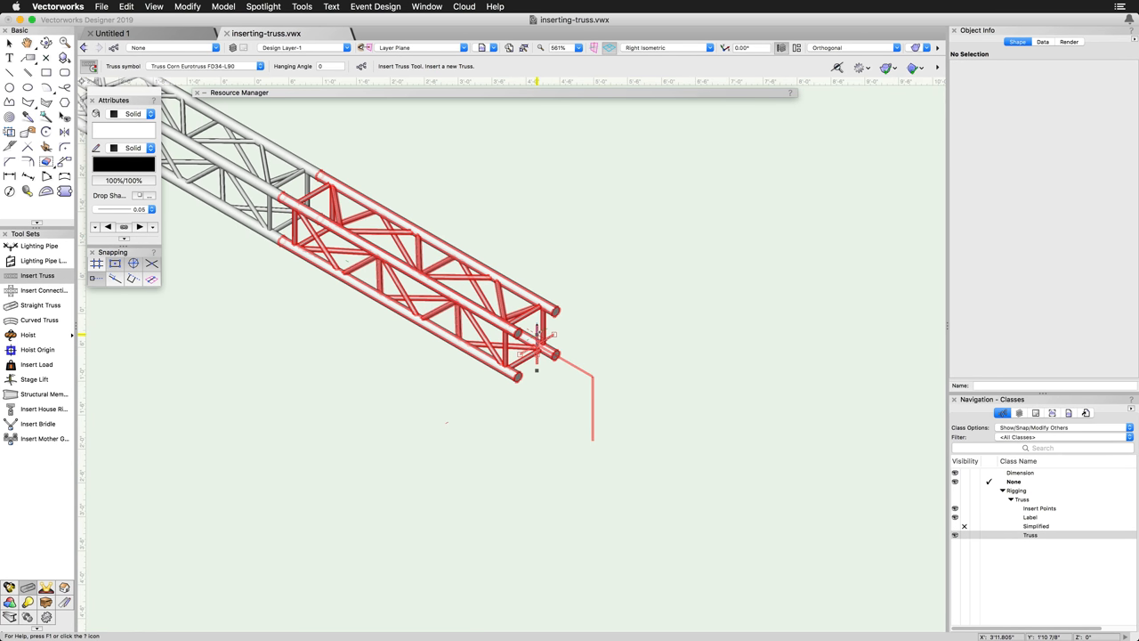
pyautogui.moveTo(538, 335)
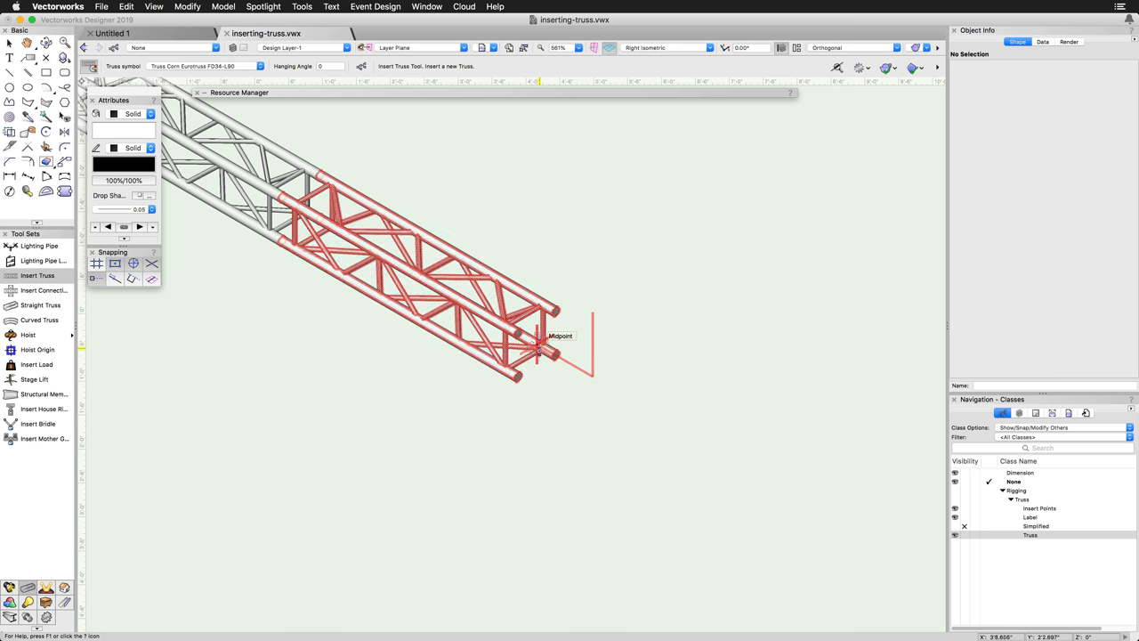
pyautogui.click(537, 356)
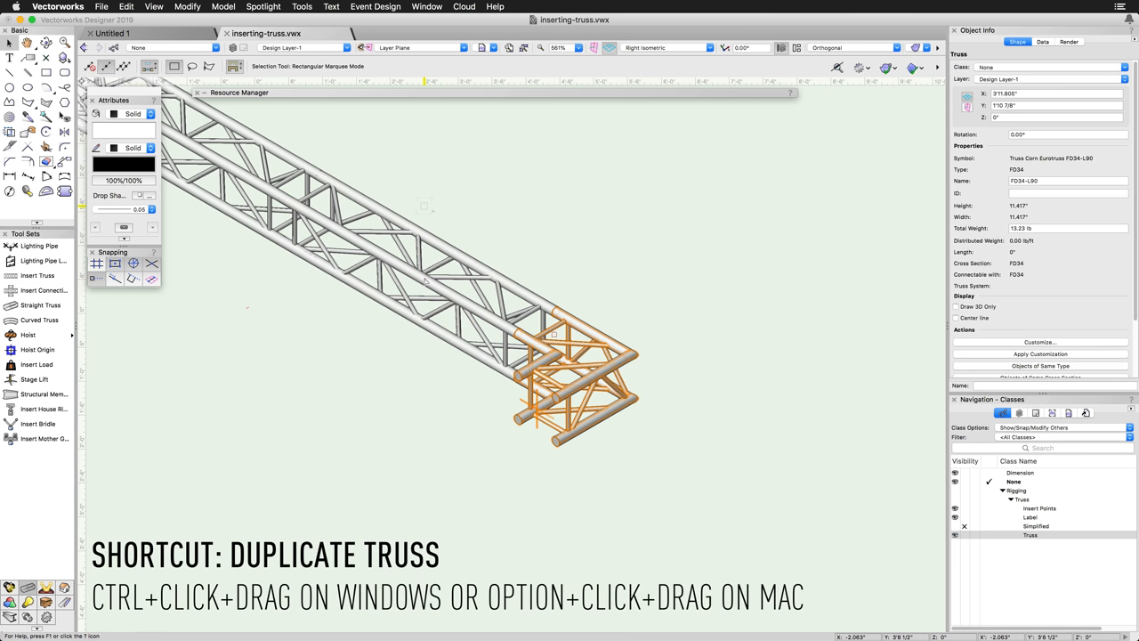
# Option-drag a duplicate of the corner truss down to form a vertical leg.
pyautogui.moveTo(551, 383); pyautogui.dragTo(311, 543)
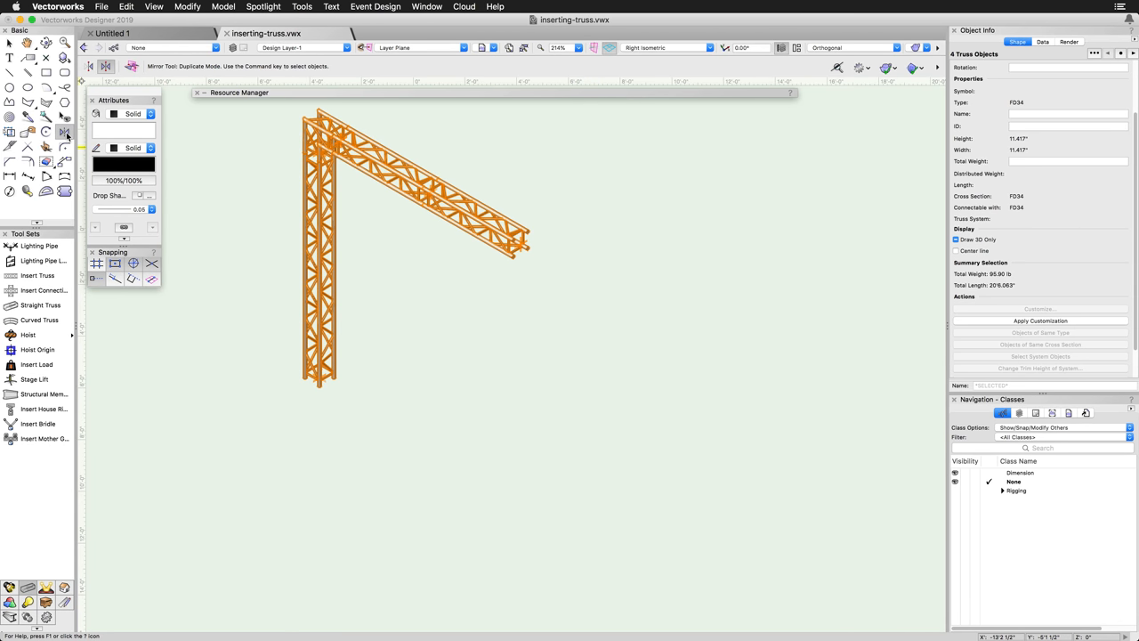
pyautogui.moveTo(520, 241)
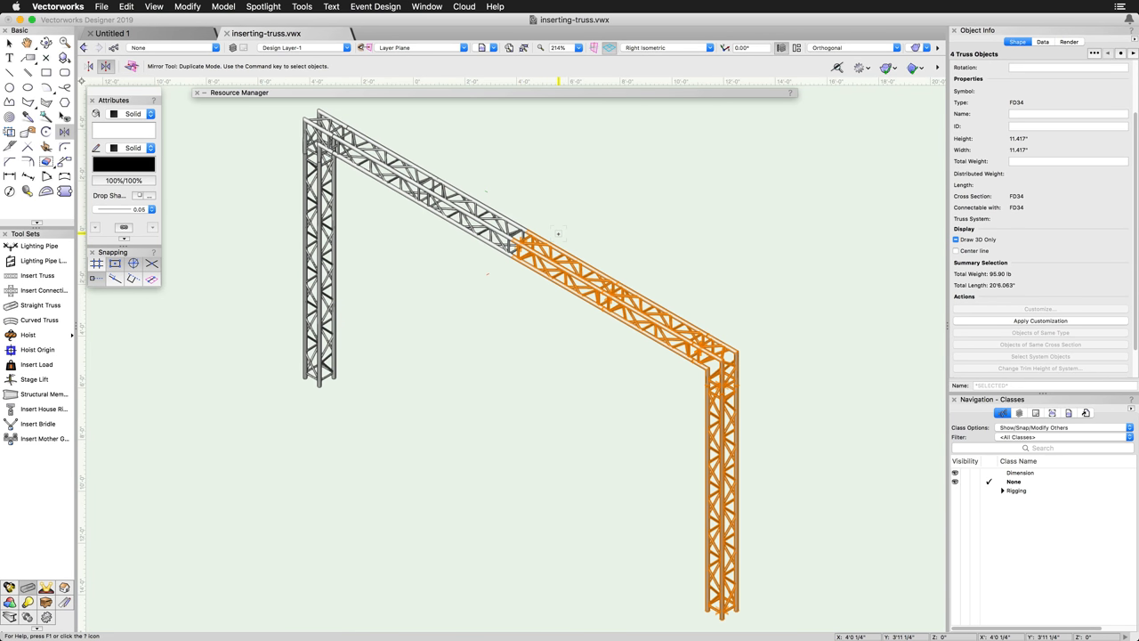
# Set the mirror line to complete a duplicated, mirrored leg and beam.
pyautogui.click(410, 32)
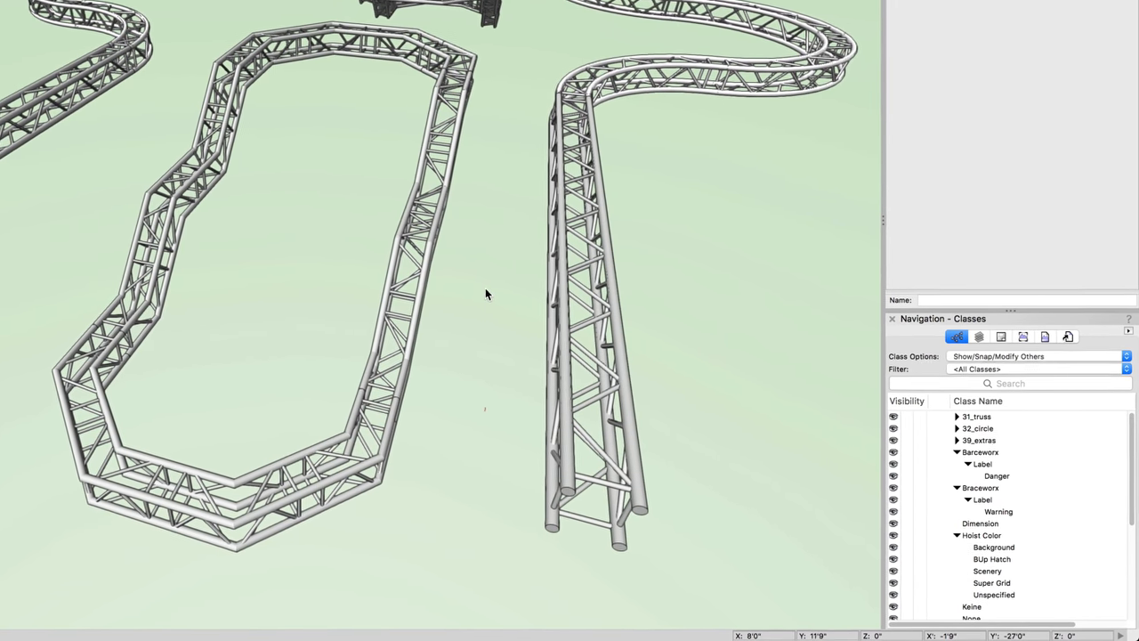
# Select one truss in the loop, then Select System Objects for the whole connected run.
pyautogui.click(402, 258)
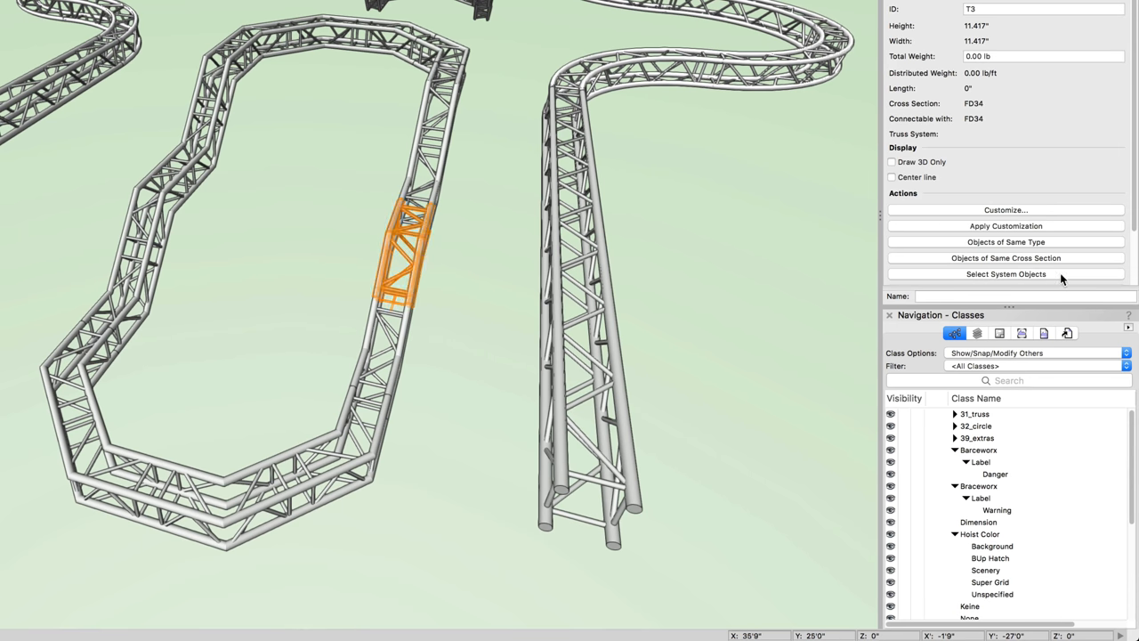
pyautogui.click(1006, 257)
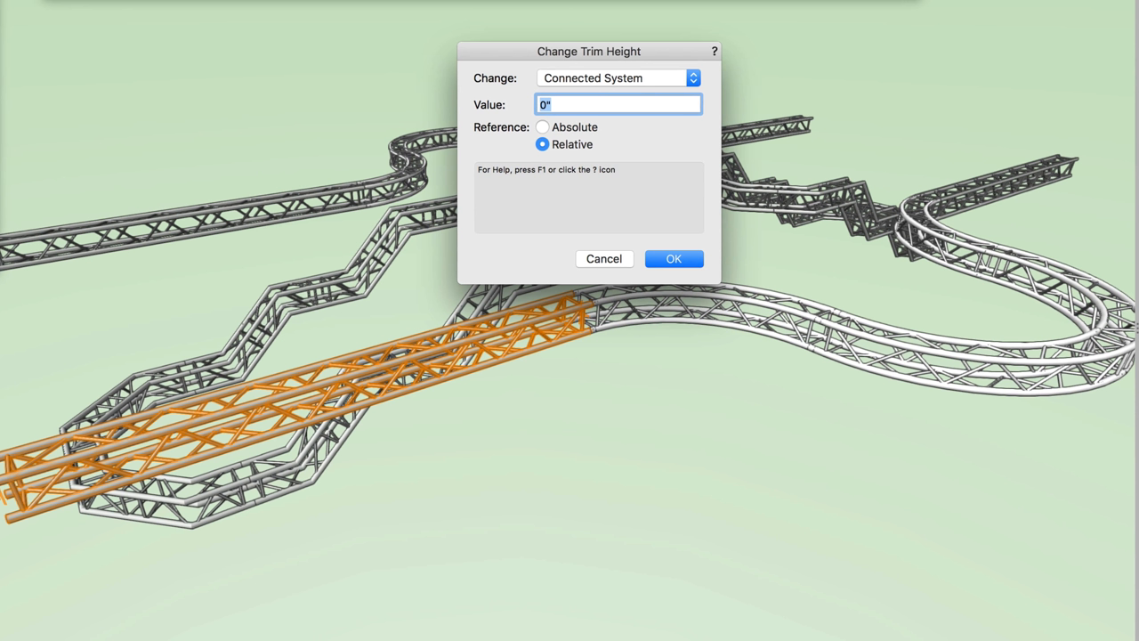
# Try an absolute height of 25, then apply a relative trim height change of -5' instead.
pyautogui.click(541, 126)
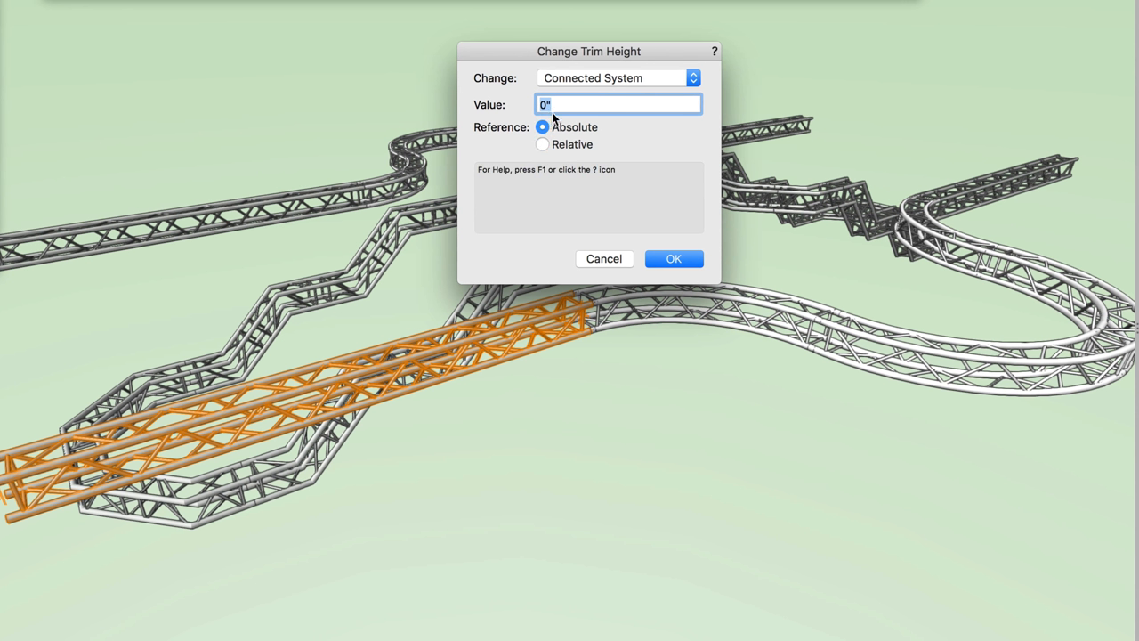
pyautogui.write('25')
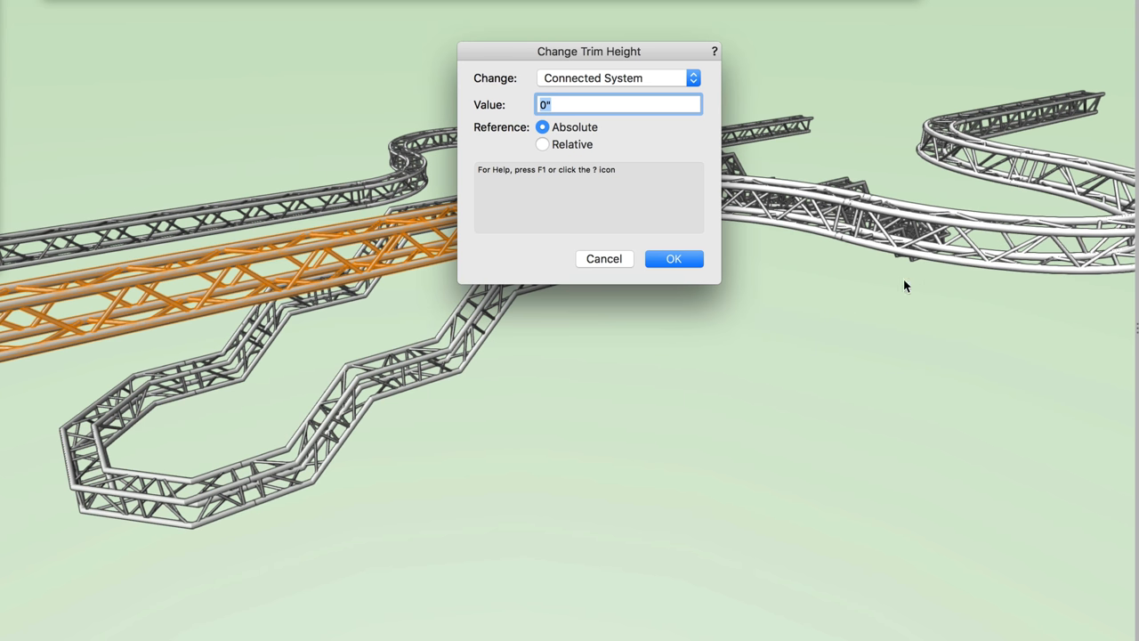
pyautogui.click(543, 144)
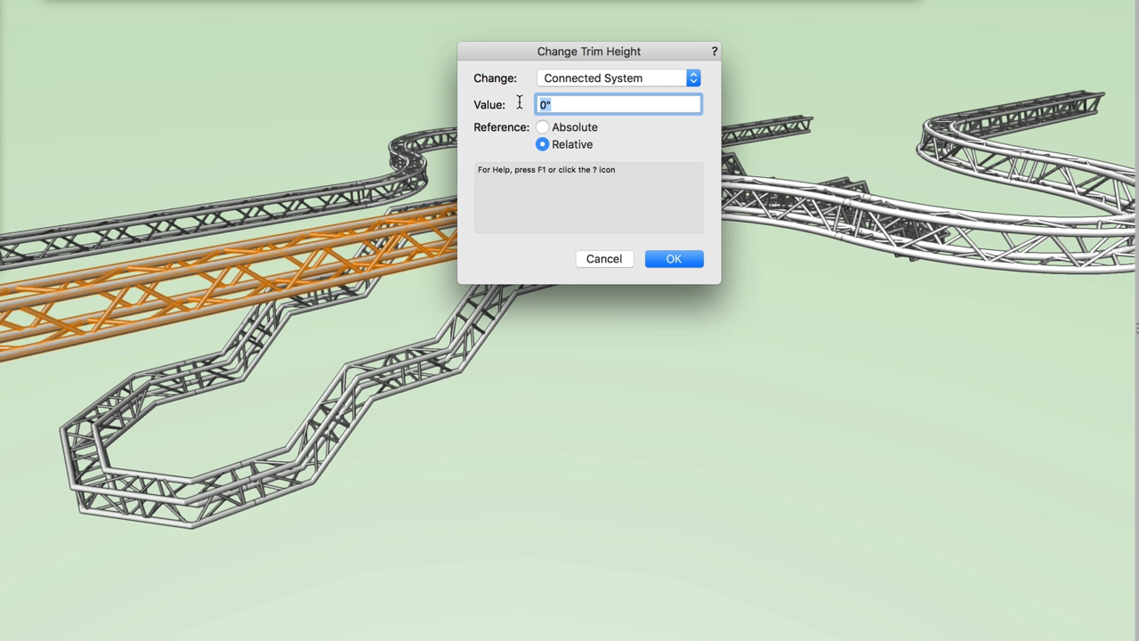
pyautogui.write("2'")
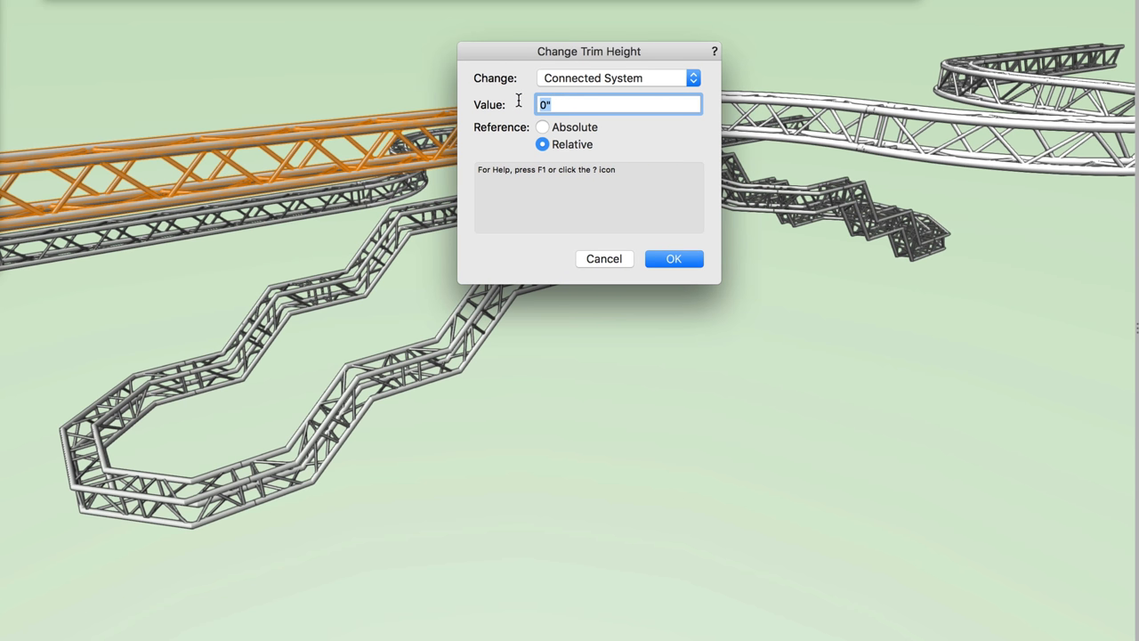
pyautogui.write('-5')
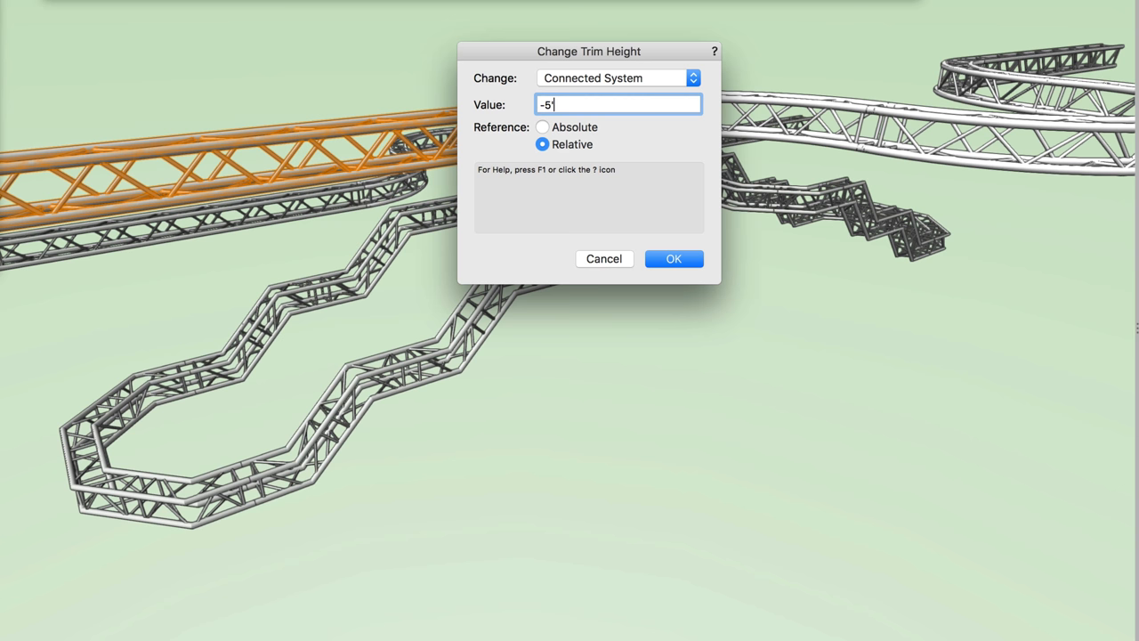
pyautogui.click(672, 258)
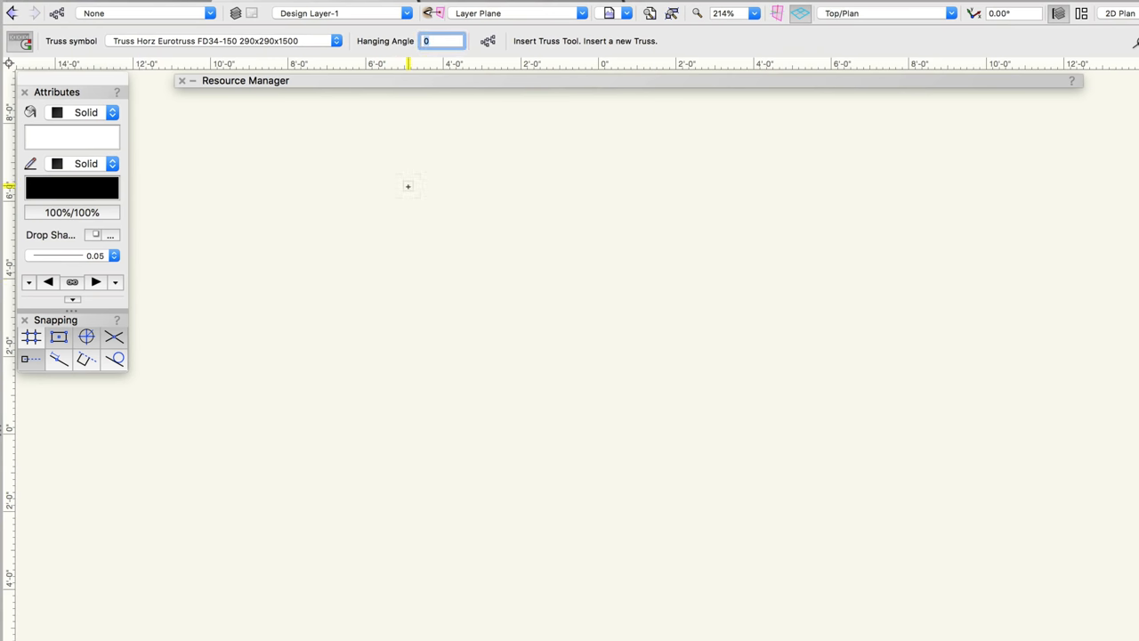
# Enter a 35 degree hanging angle for newly inserted trusses.
pyautogui.write('35')
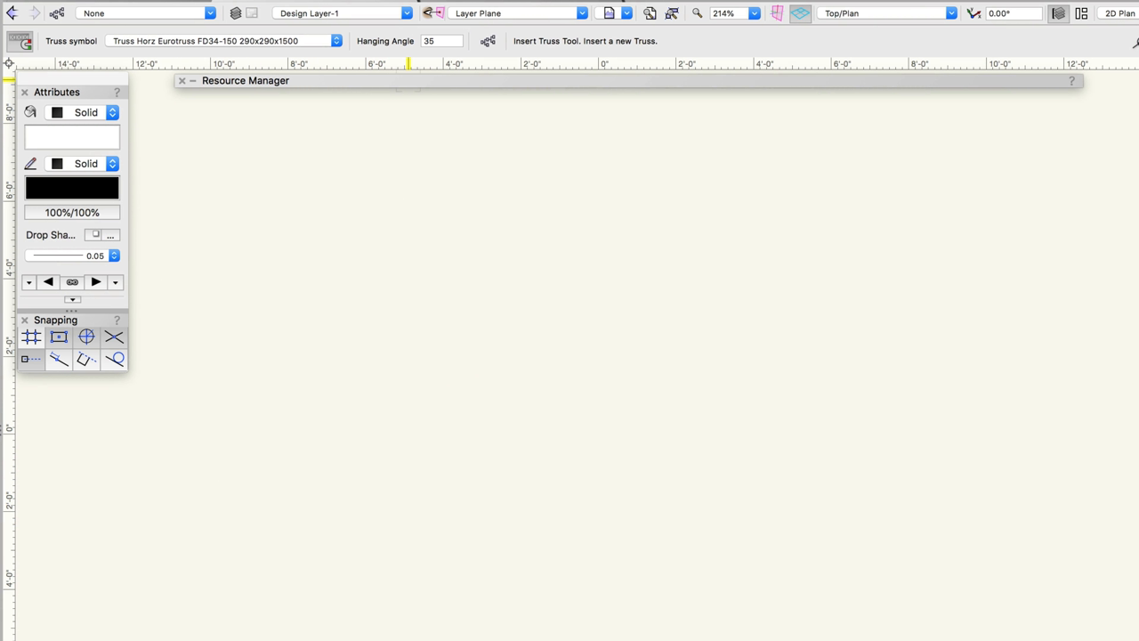
pyautogui.click(616, 434)
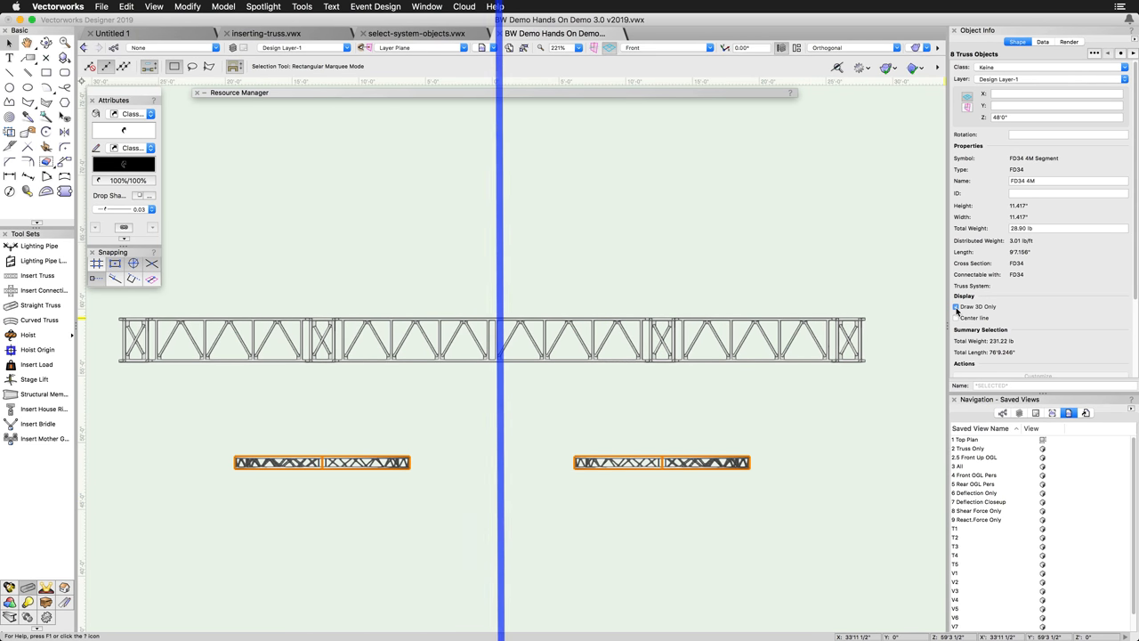
# Apply a 45° Rotate 3D about the object center to the two short lower trusses.
pyautogui.click(203, 7)
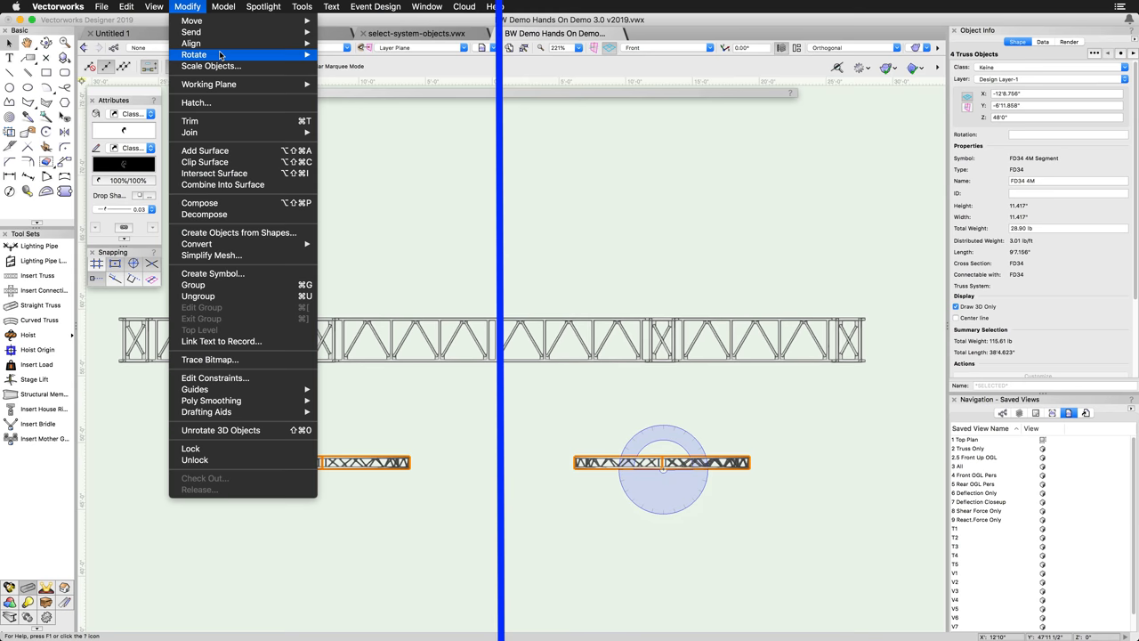
pyautogui.click(206, 50)
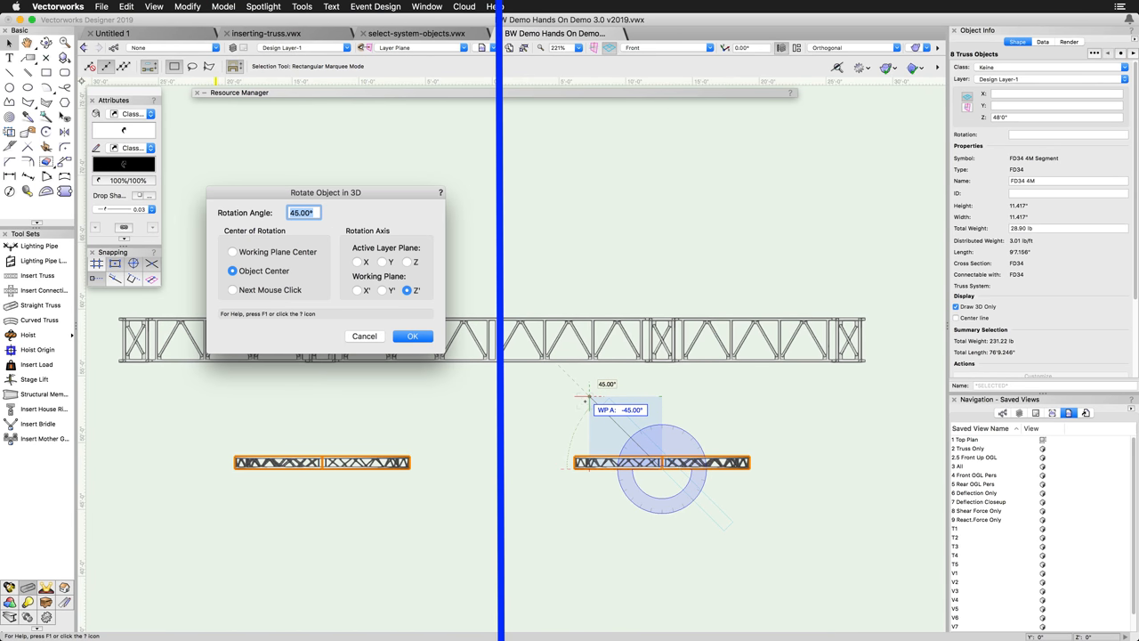
pyautogui.click(413, 334)
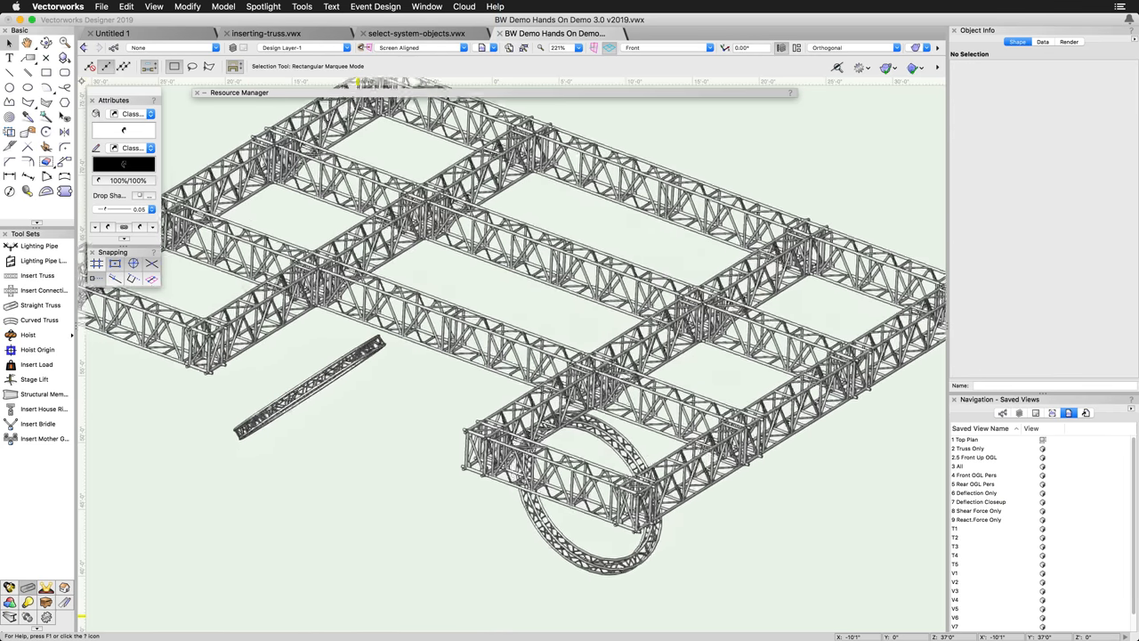